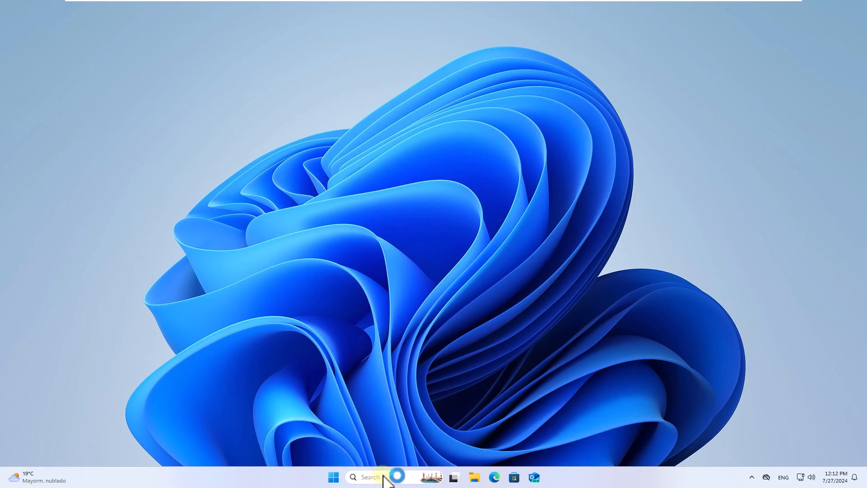
Search 'security' from Start and launch Windows Security from the results.
text(security)
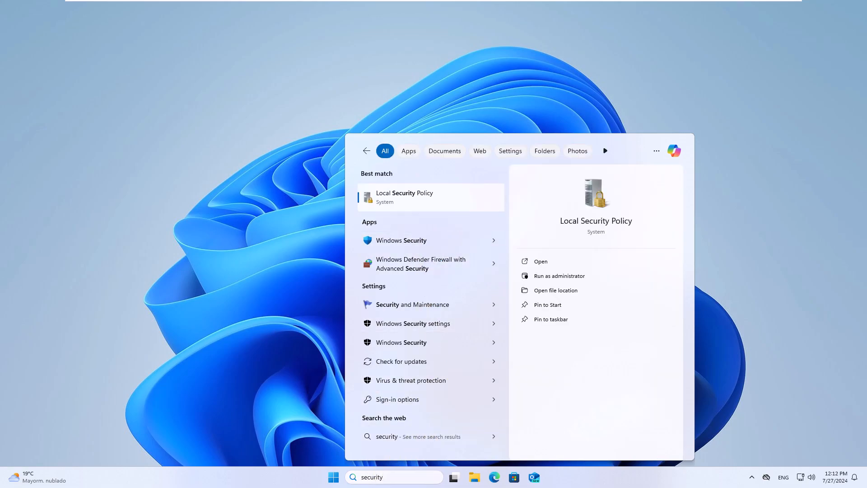
click(401, 240)
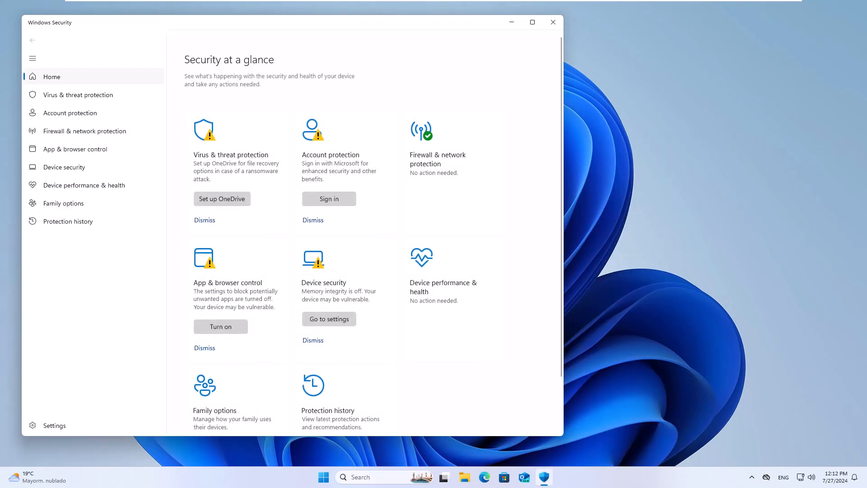
mouse_move(105, 155)
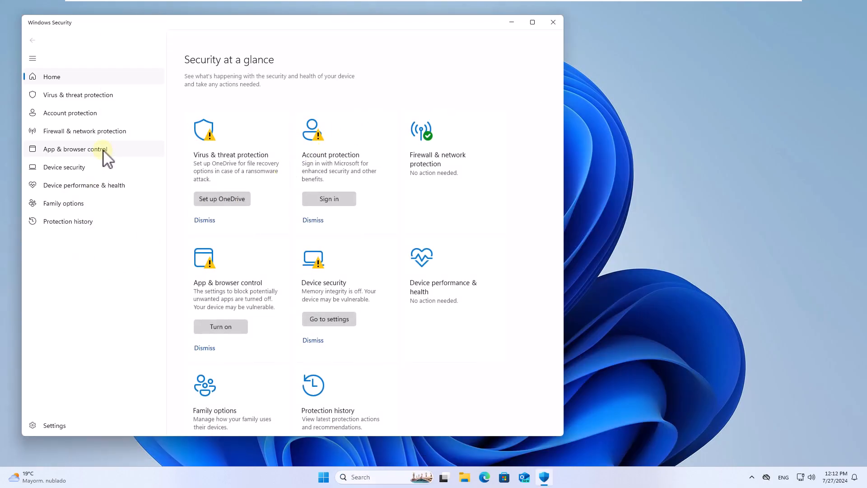
Go to App & browser control and into Exploit protection settings.
click(75, 149)
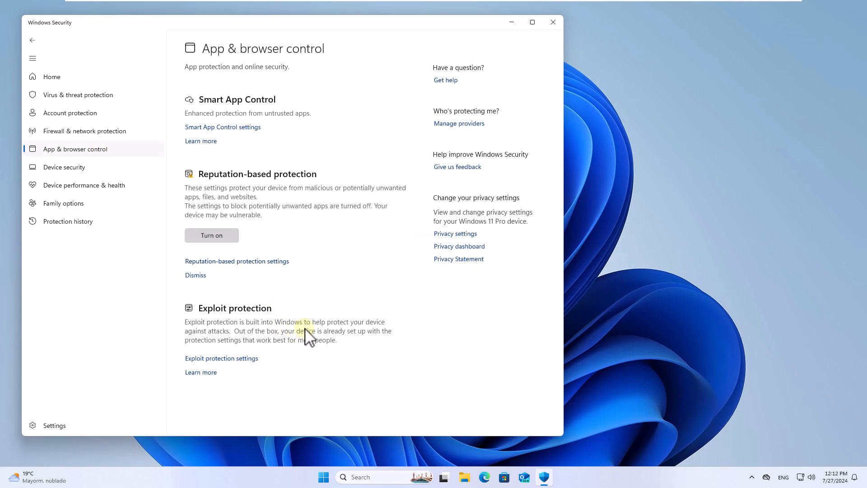
mouse_move(248, 368)
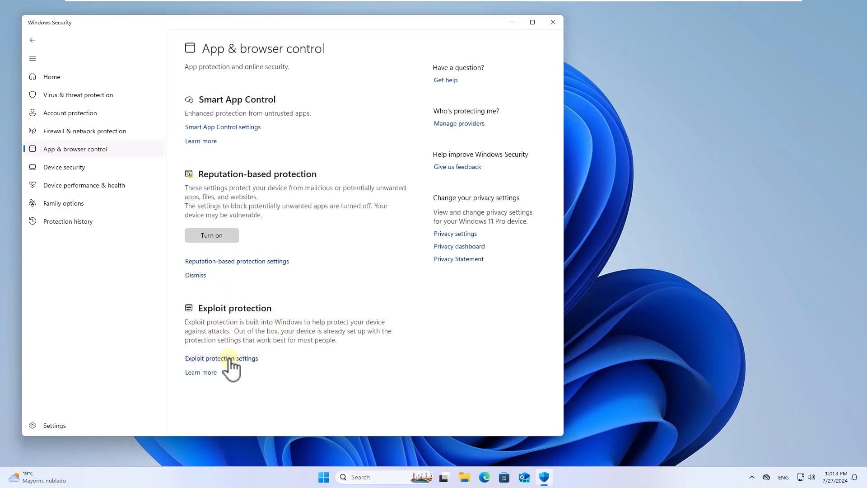
click(220, 358)
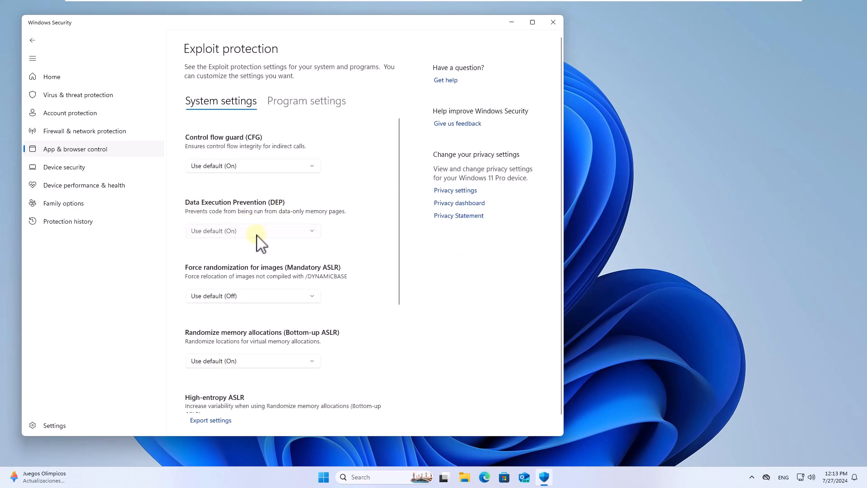
Confirm Data Execution Prevention is Use default (On), then close Windows Security.
click(253, 230)
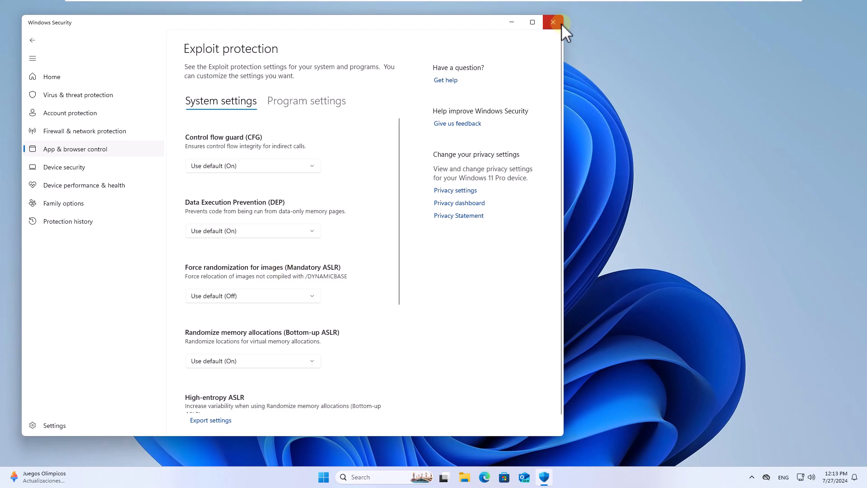
click(553, 22)
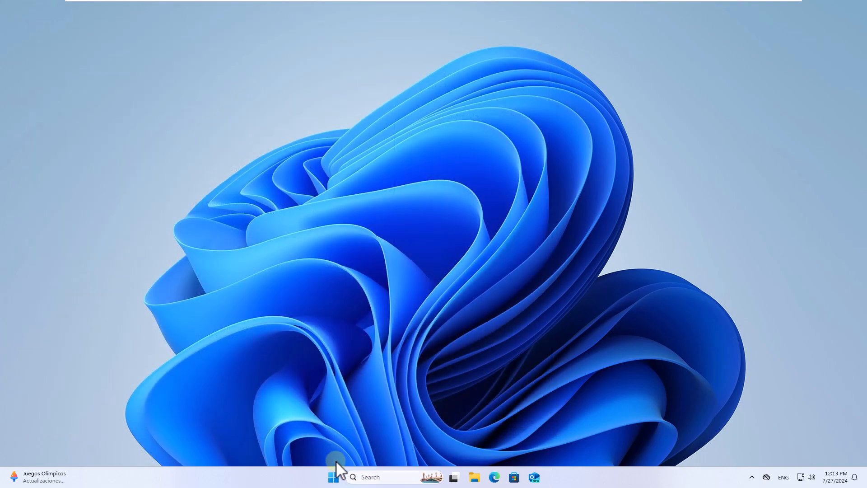
right_click(333, 477)
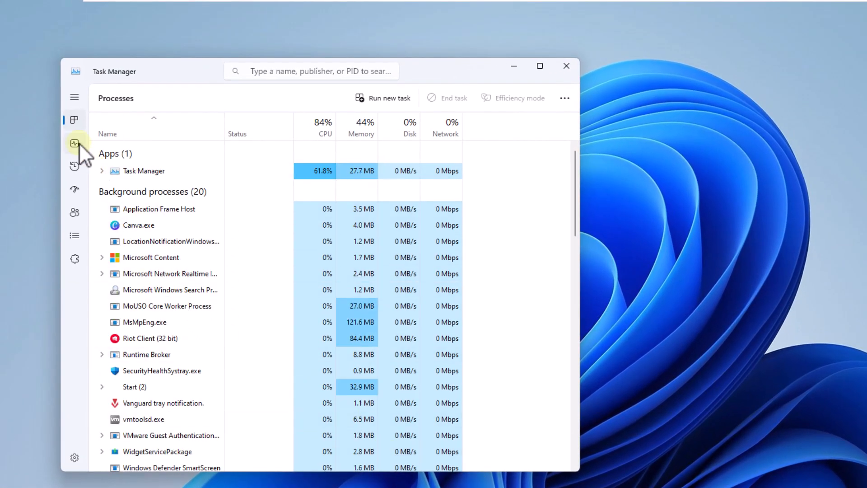
click(75, 143)
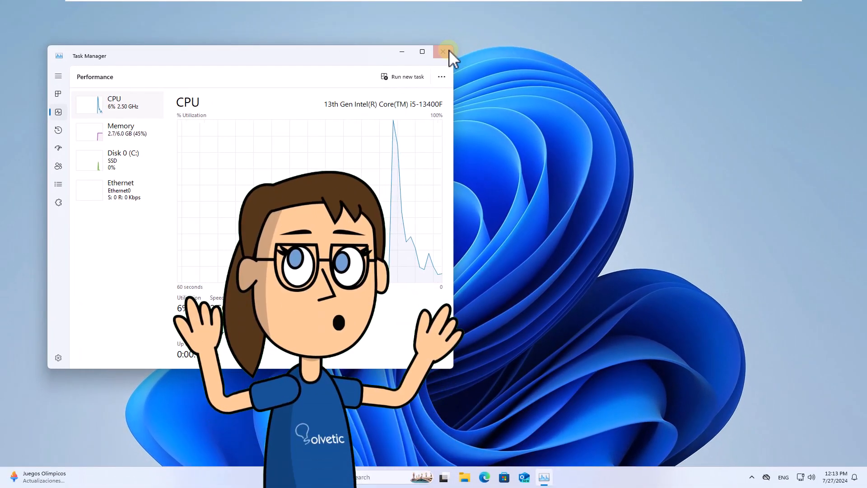
click(443, 51)
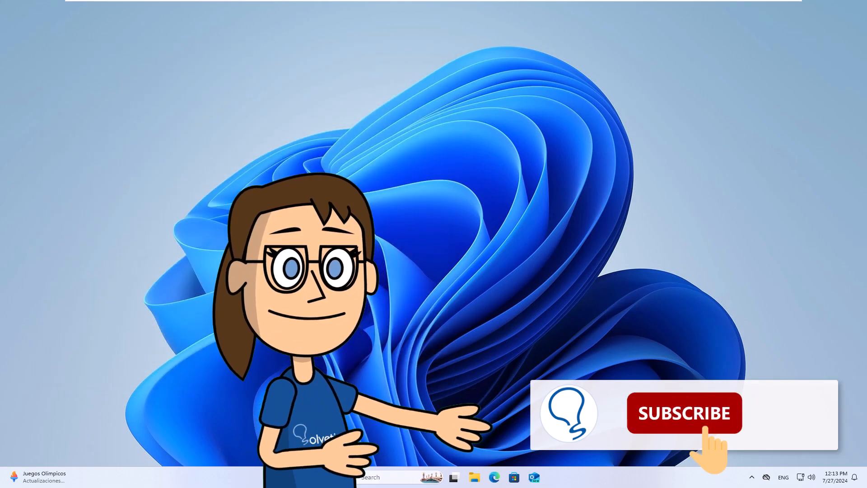